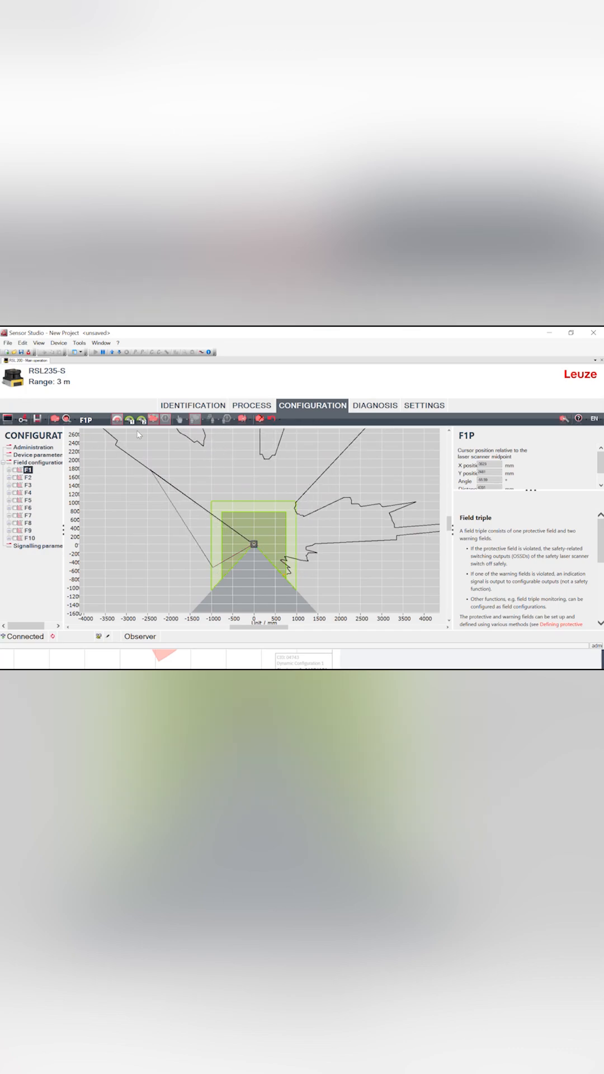
Show the RSL235-S live sensor status with its measured contour and active field triple.
{"action": "left_click", "coordinate": [252, 406]}
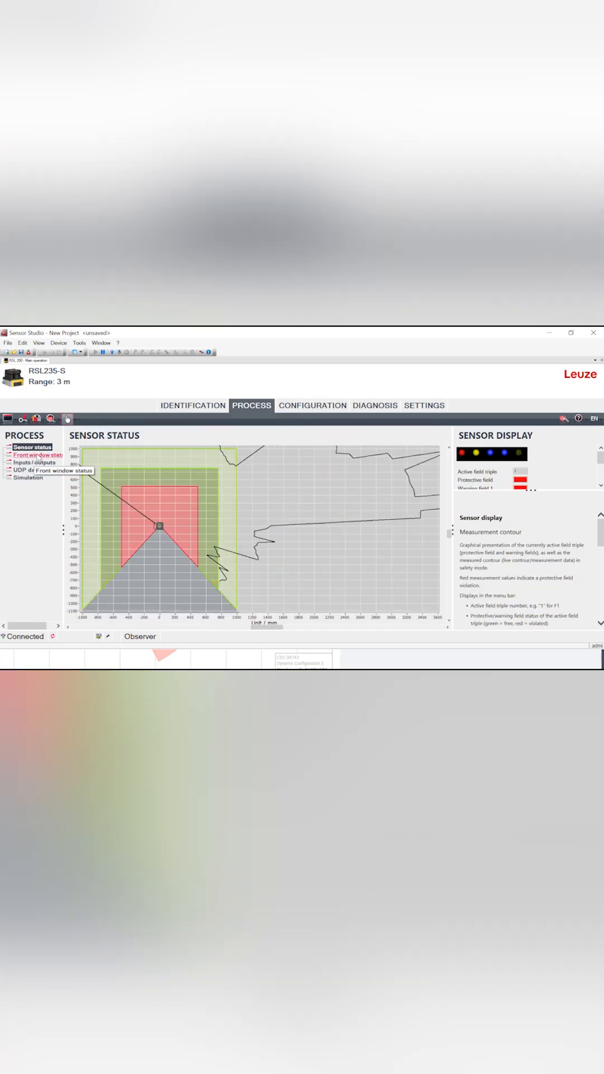